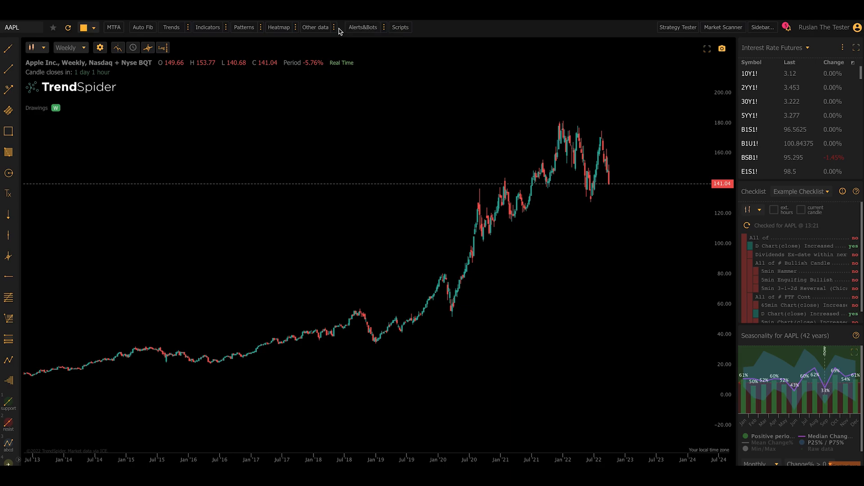
mouse_move(315, 27)
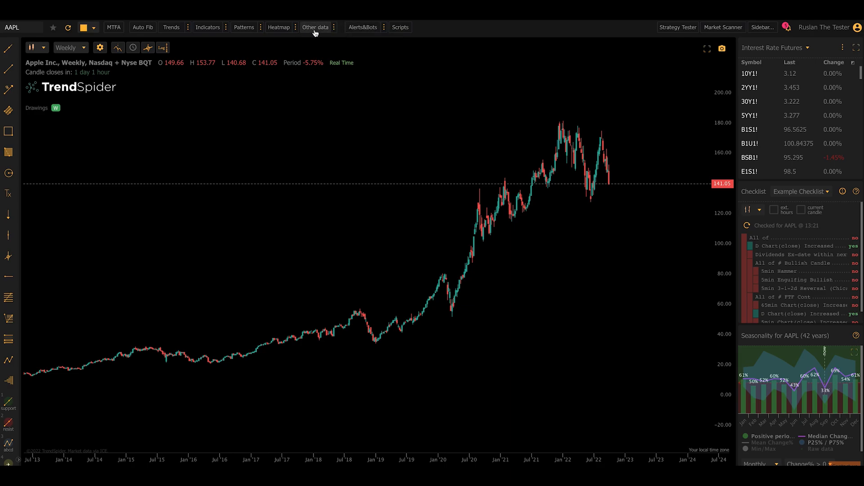
Show the 'Display other types of data' list over the AAPL weekly chart
left_click(314, 27)
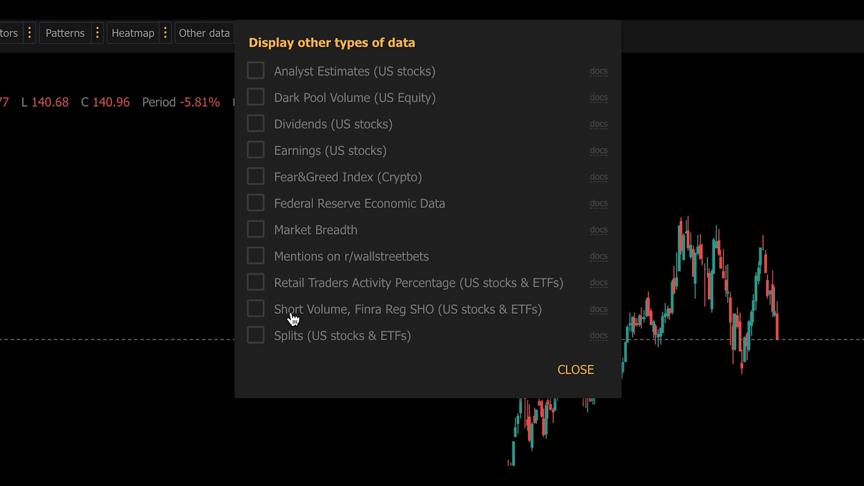
mouse_move(296, 211)
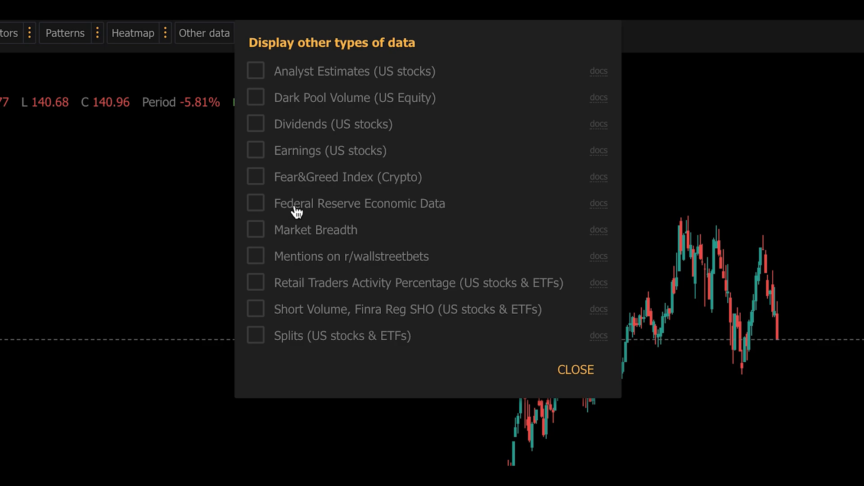
Enable Federal Reserve Economic Data, adding a FRED pane beneath the AAPL chart
left_click(255, 203)
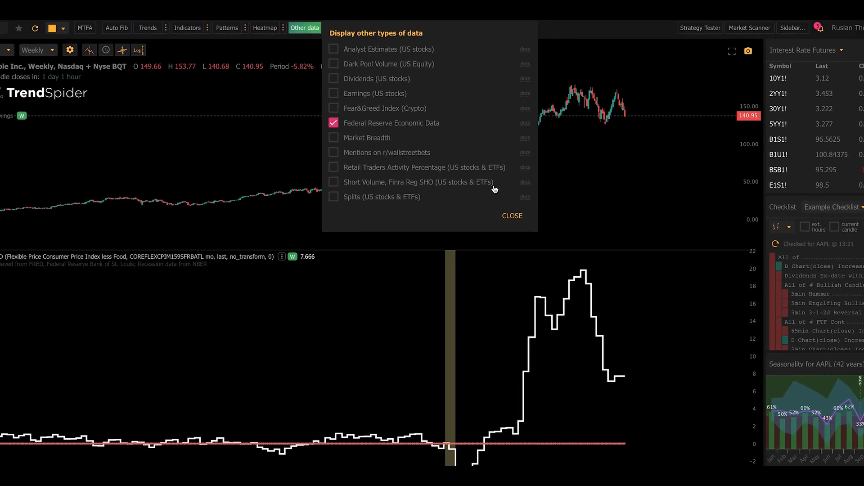
left_click(511, 216)
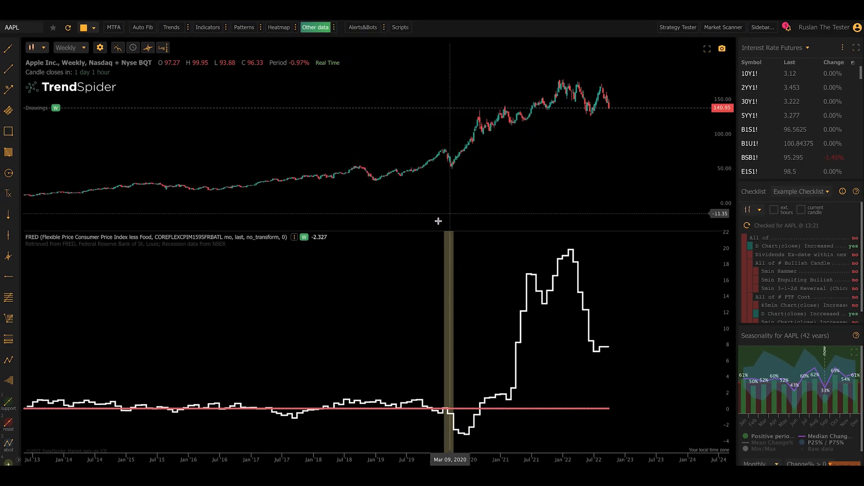
mouse_move(355, 289)
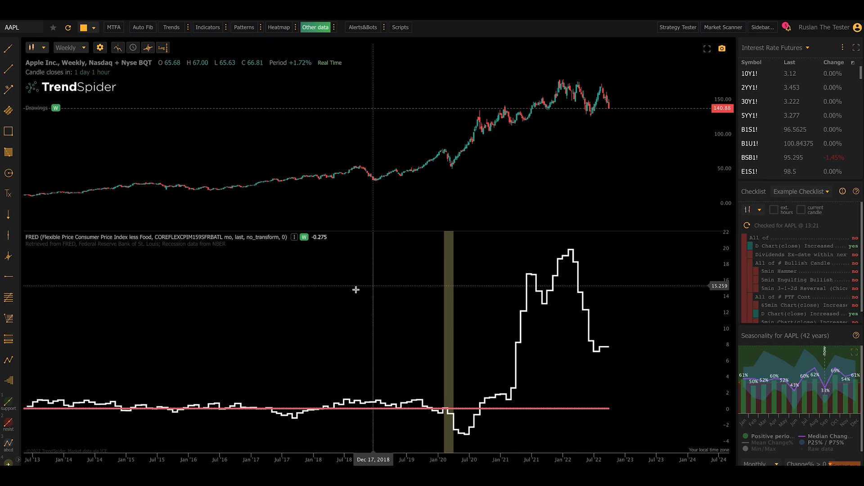
mouse_move(491, 318)
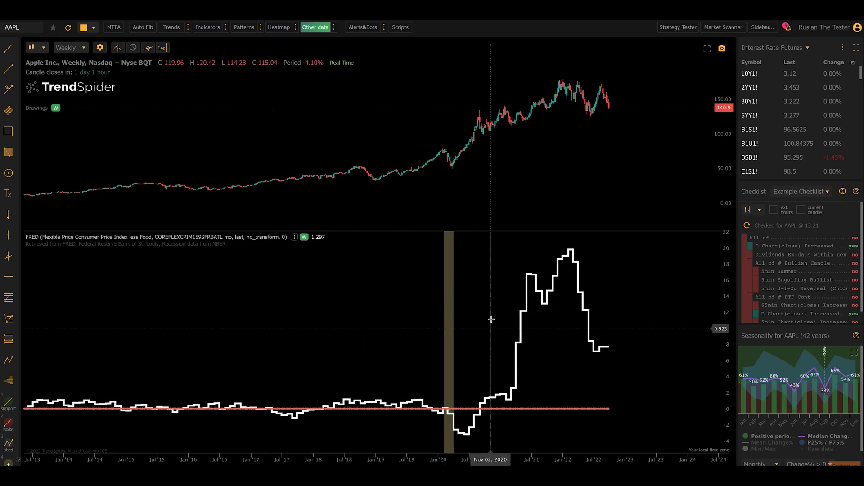
mouse_move(232, 359)
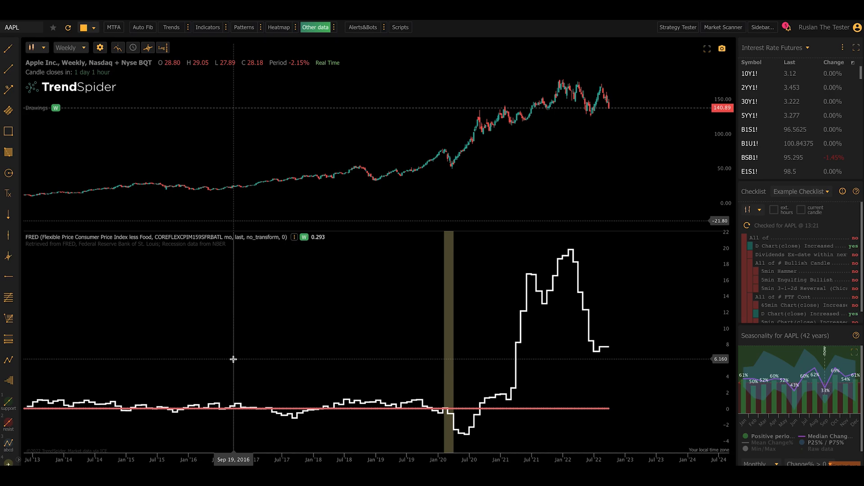
mouse_move(510, 357)
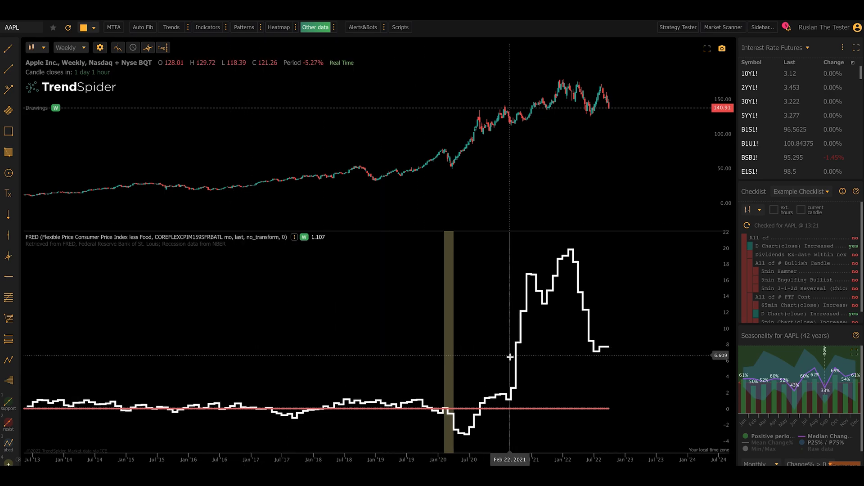
mouse_move(270, 270)
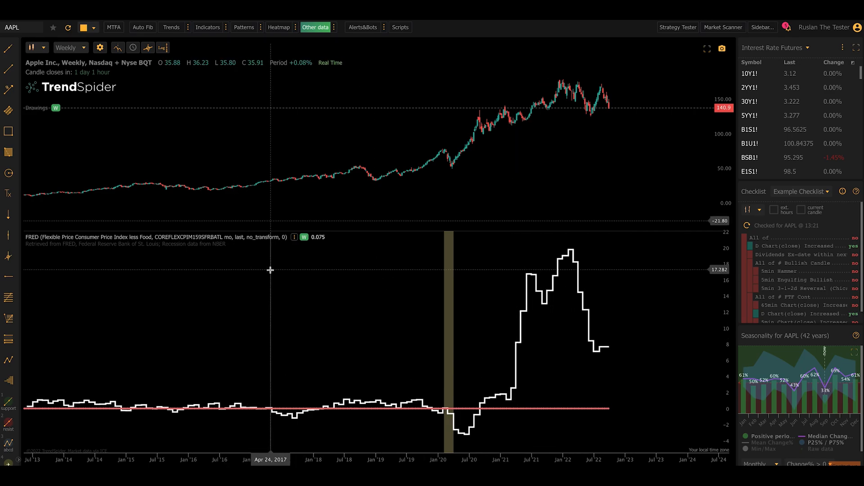
mouse_move(143, 241)
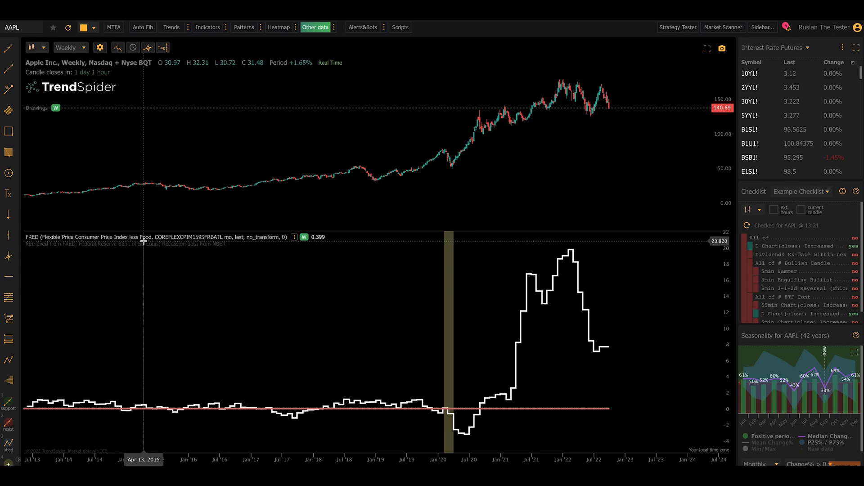
mouse_move(469, 358)
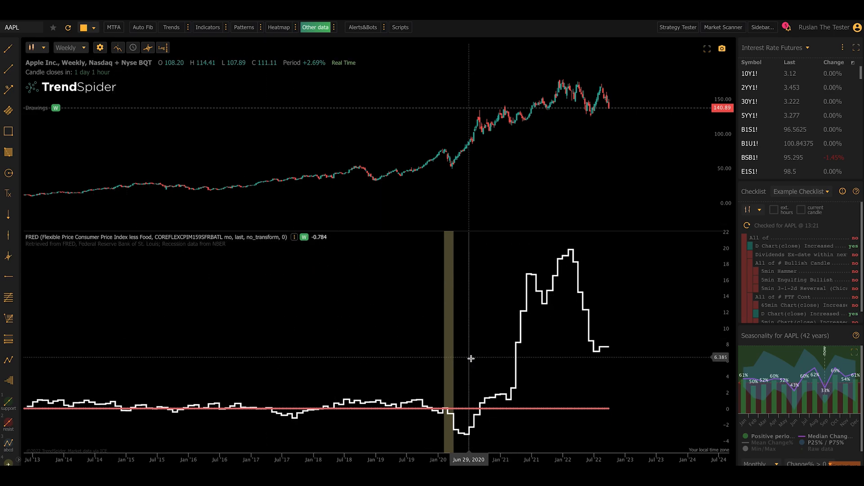
mouse_move(515, 410)
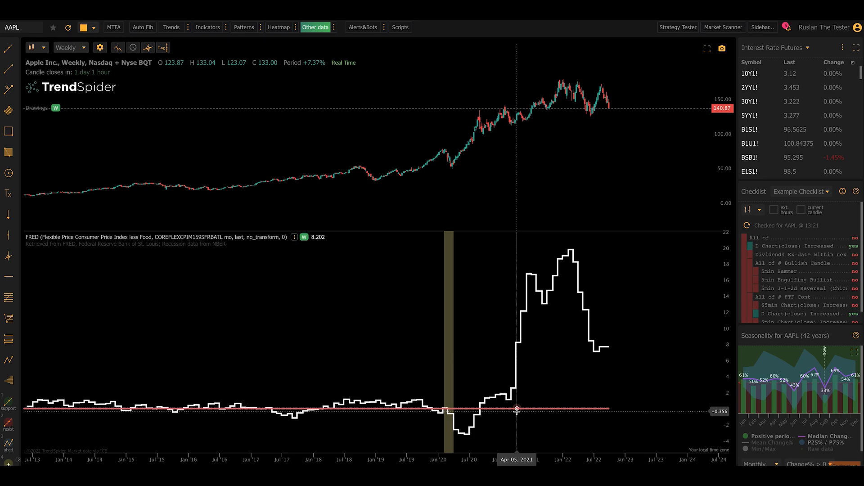
mouse_move(456, 356)
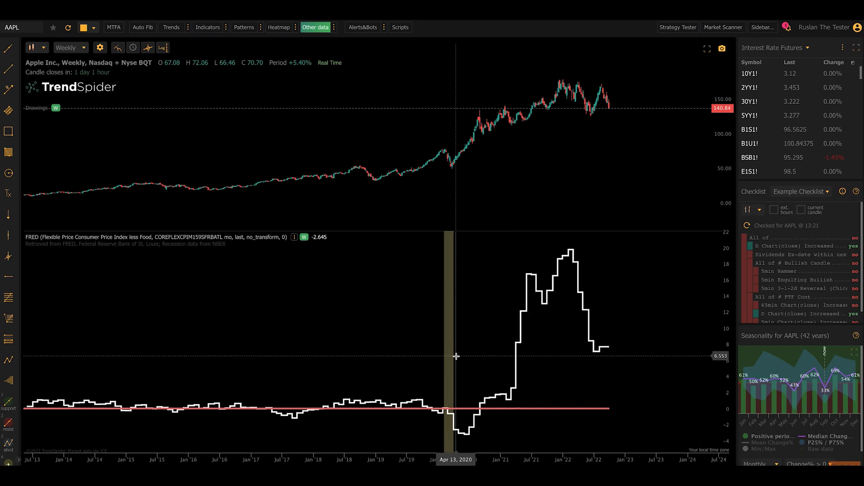
mouse_move(442, 361)
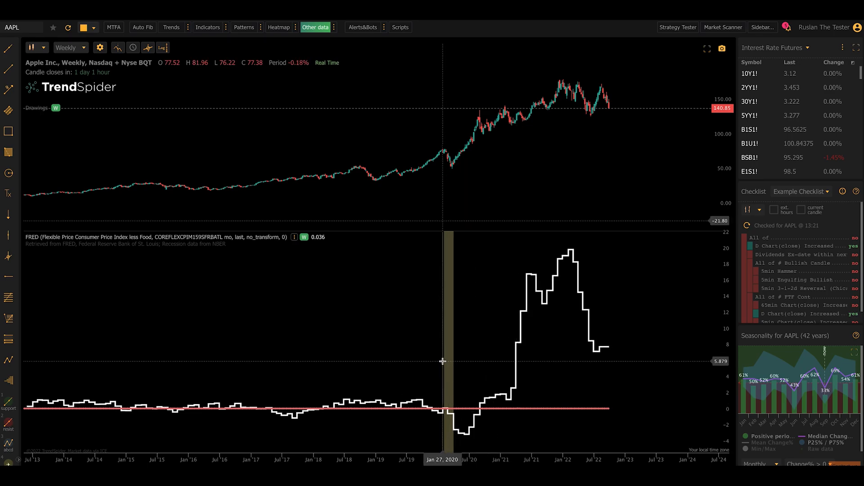
mouse_move(445, 361)
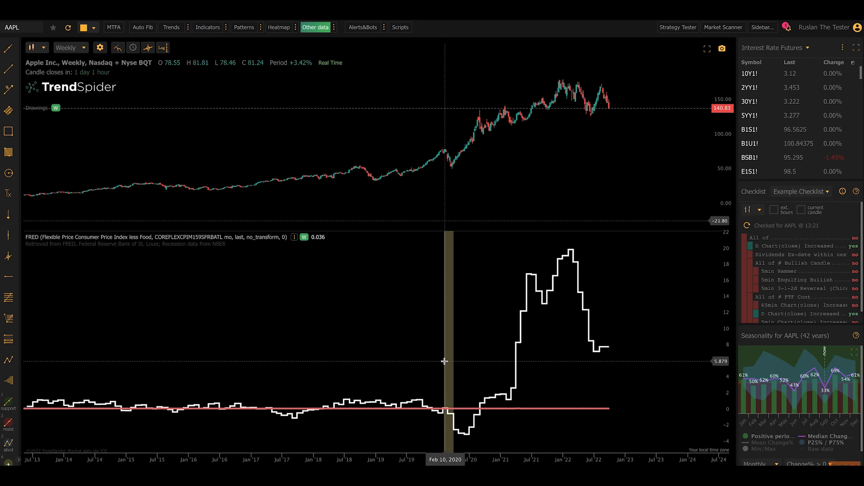
mouse_move(434, 356)
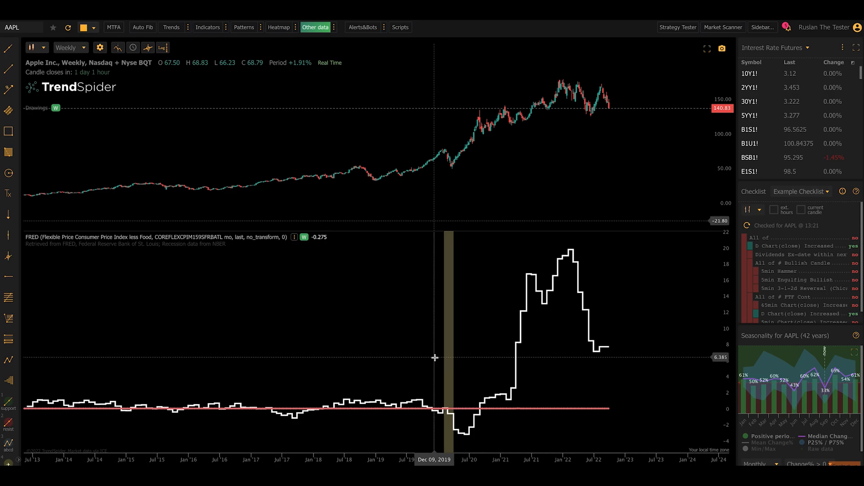
mouse_move(278, 223)
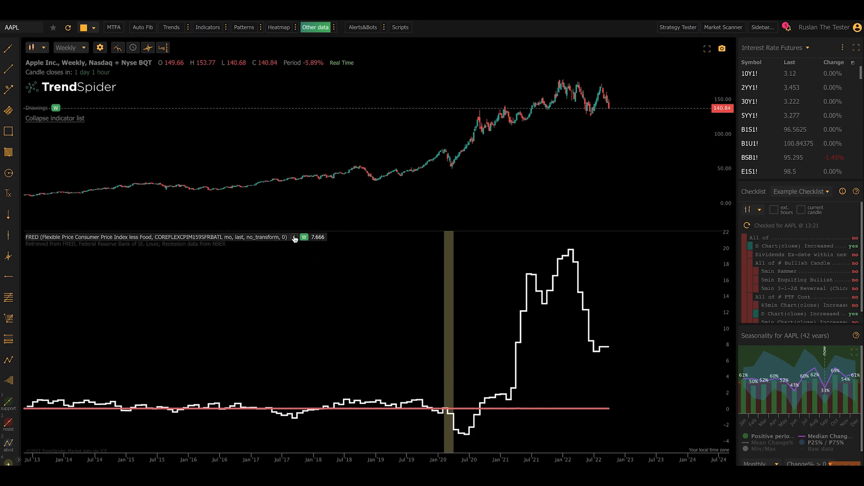
mouse_move(294, 237)
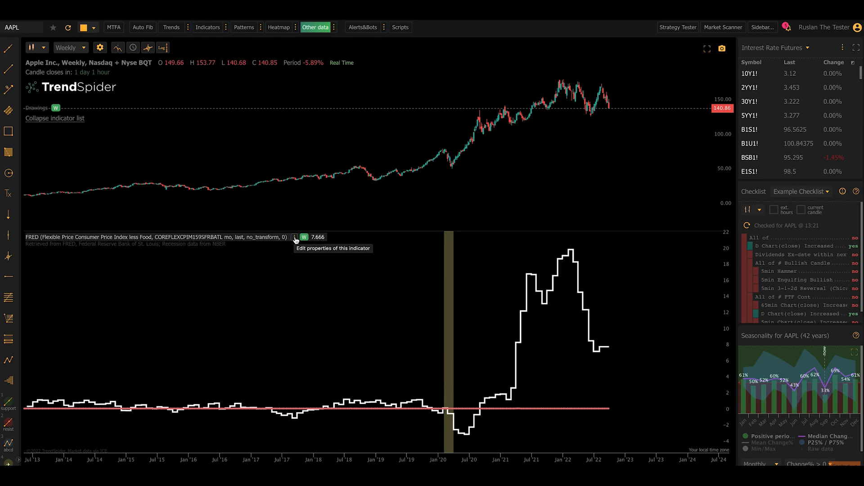
mouse_move(258, 241)
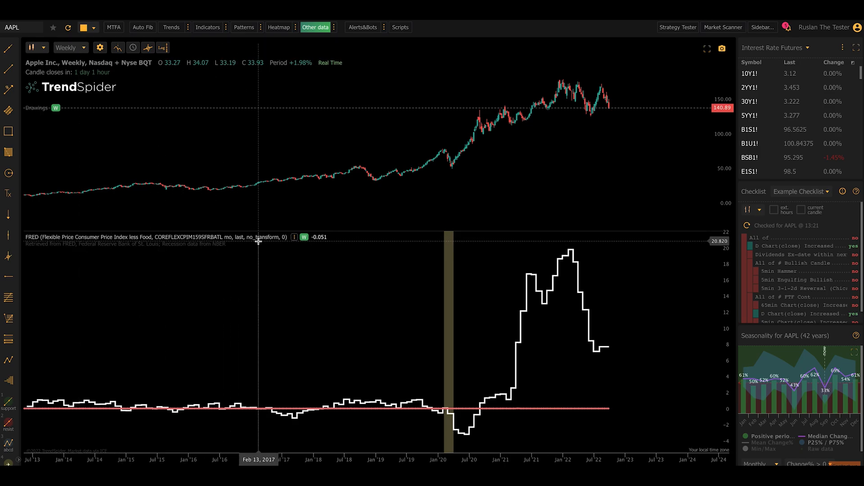
mouse_move(221, 242)
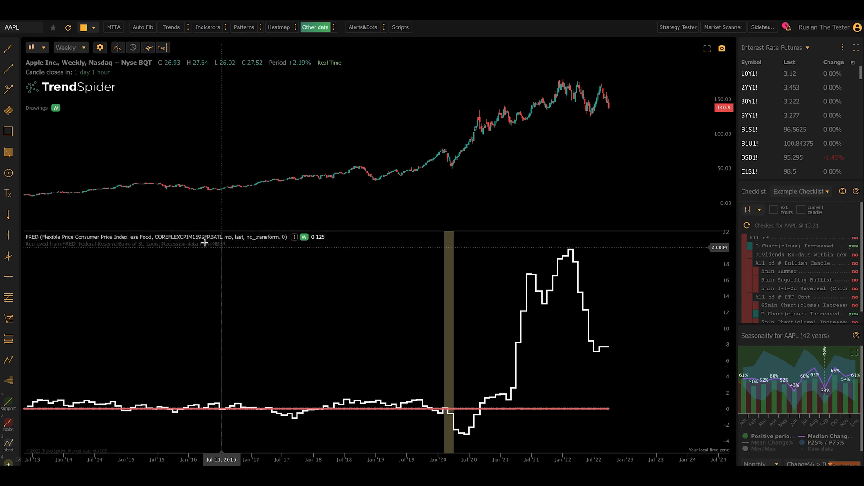
mouse_move(235, 247)
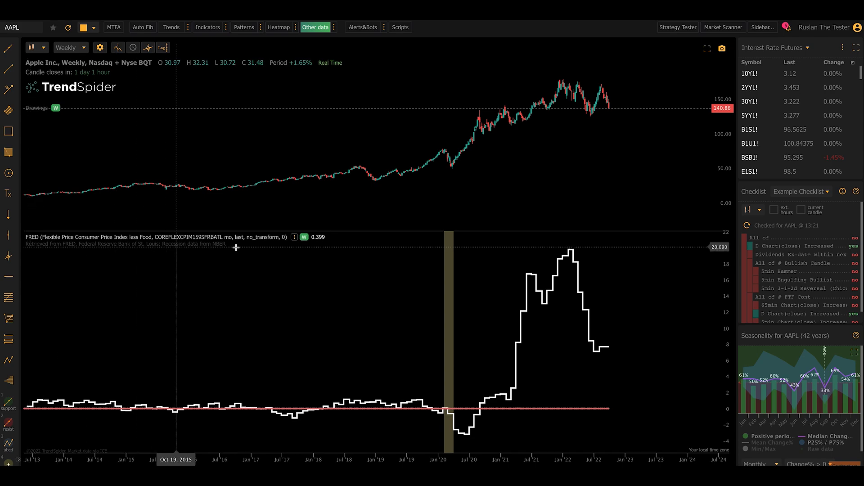
mouse_move(292, 239)
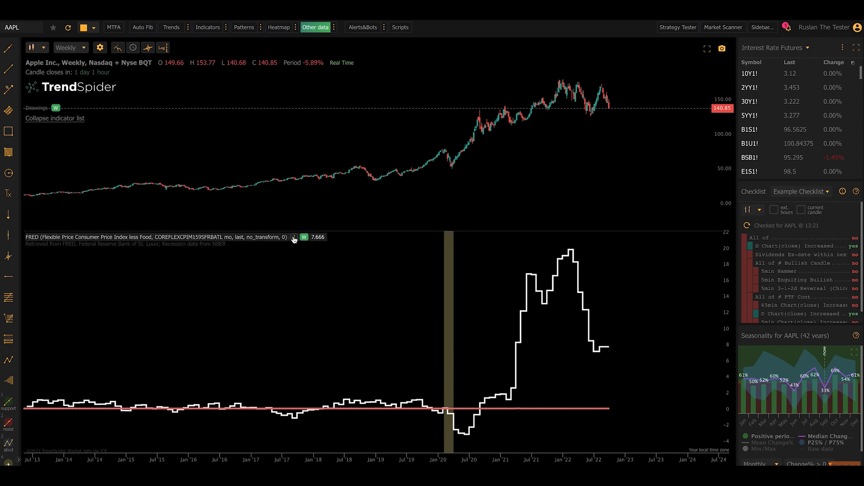
Bring up the FRED indicator's settings from its gear icon
left_click(293, 237)
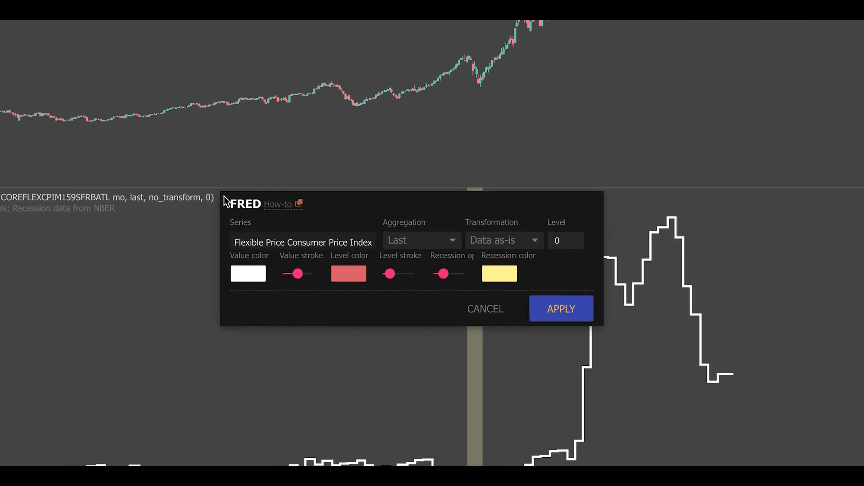
mouse_move(316, 245)
type("Fitted Yield")
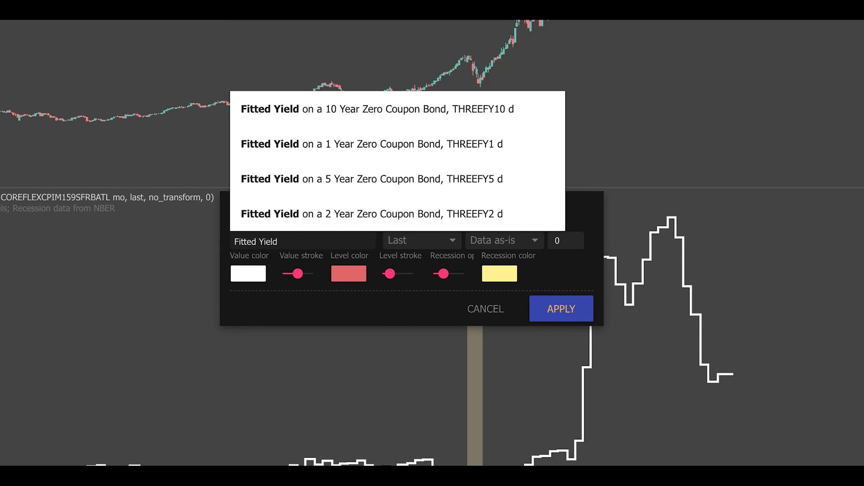
Set the FRED series to Fitted Yield on a 10 Year Zero Coupon Bond (THREEFY10)
left_click(560, 309)
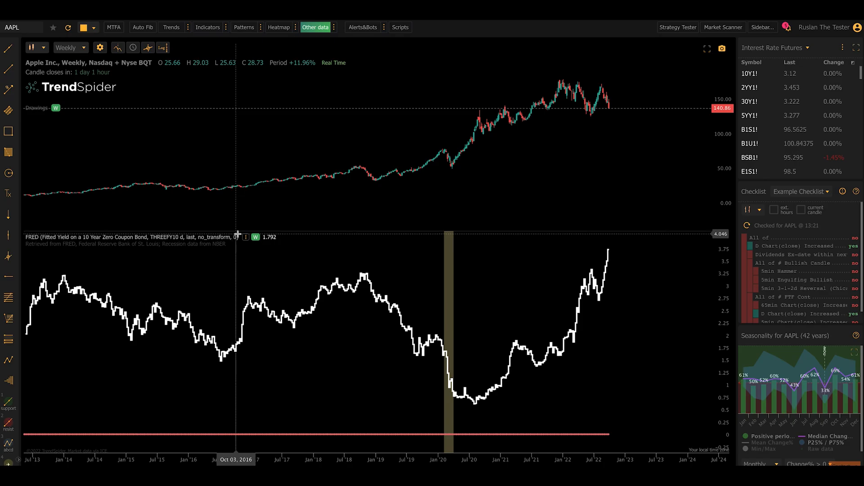
Review the FRED aggregation options (Average, Median, Max, Min, Last), keeping Last
left_click(238, 238)
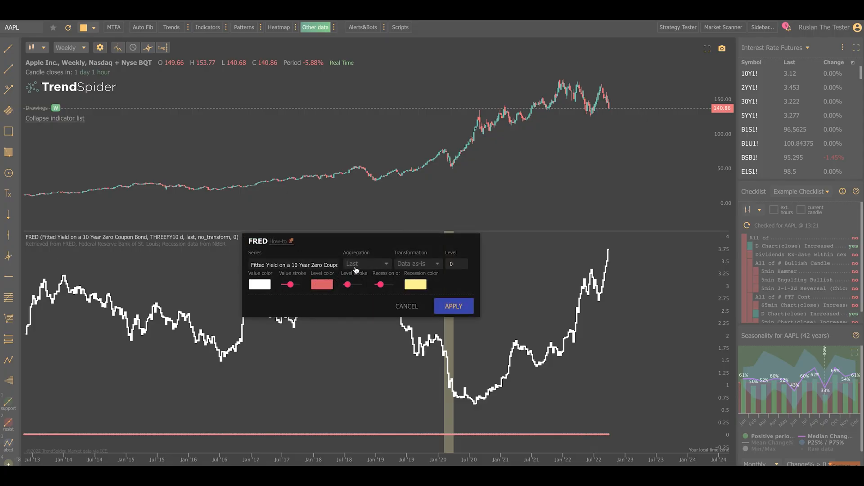
left_click(366, 263)
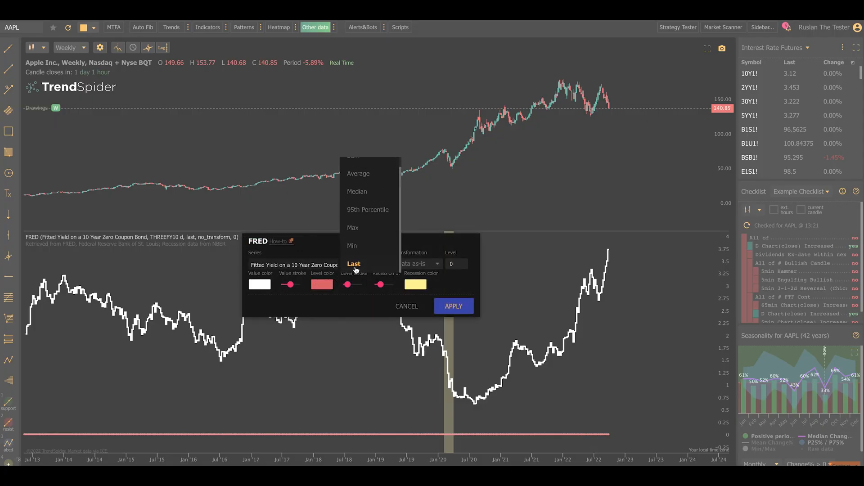
mouse_move(374, 173)
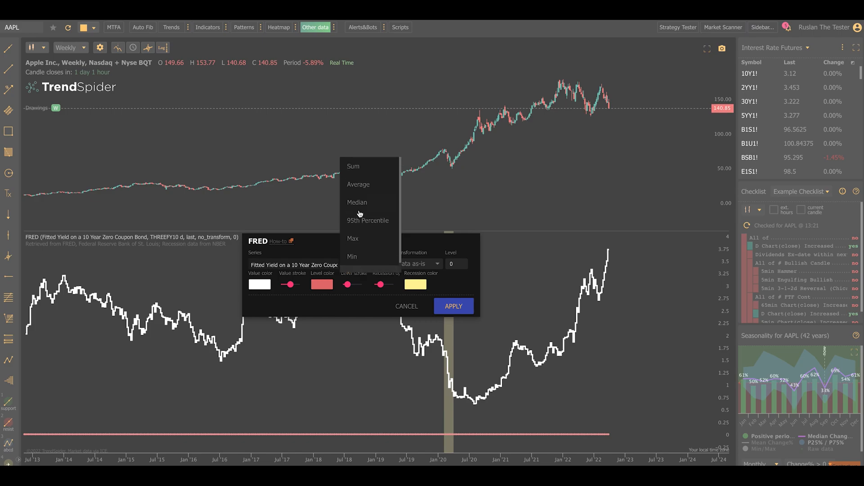
mouse_move(375, 292)
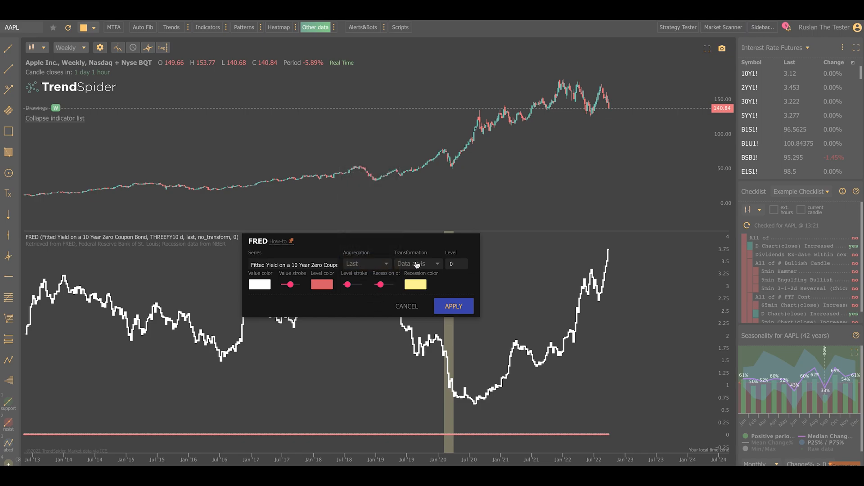
Transform the 10-year fitted yield to 'As change%' and return to its settings
left_click(417, 264)
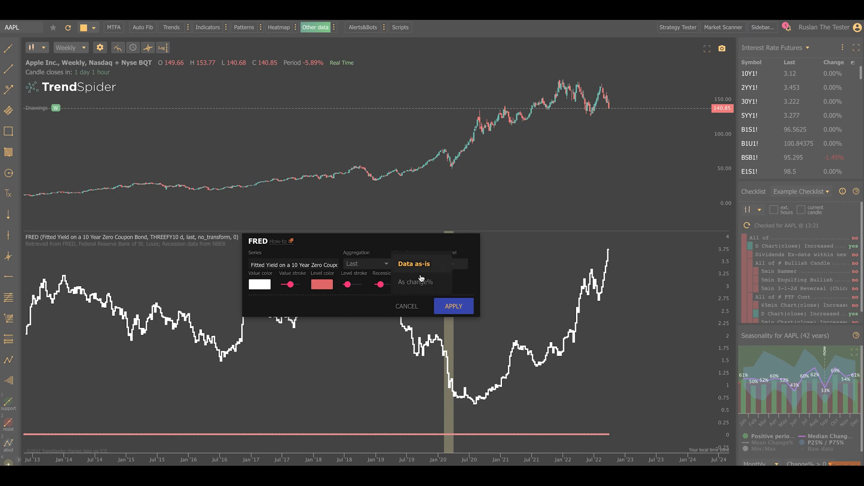
left_click(453, 306)
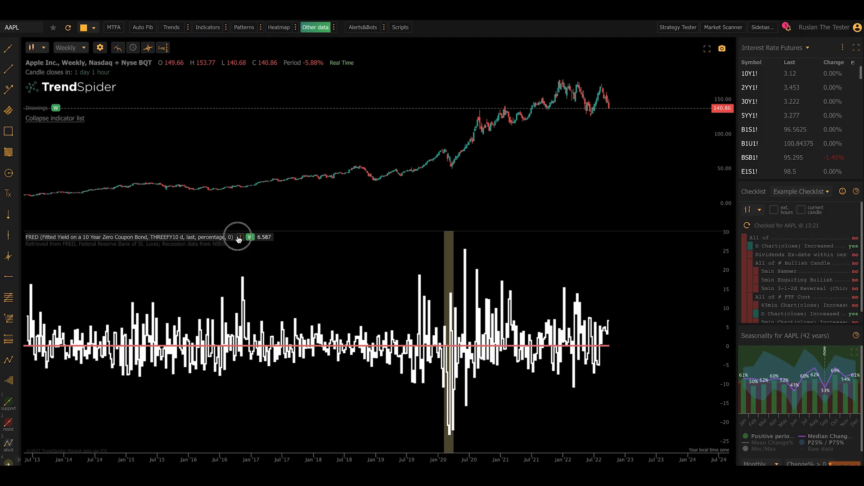
left_click(239, 237)
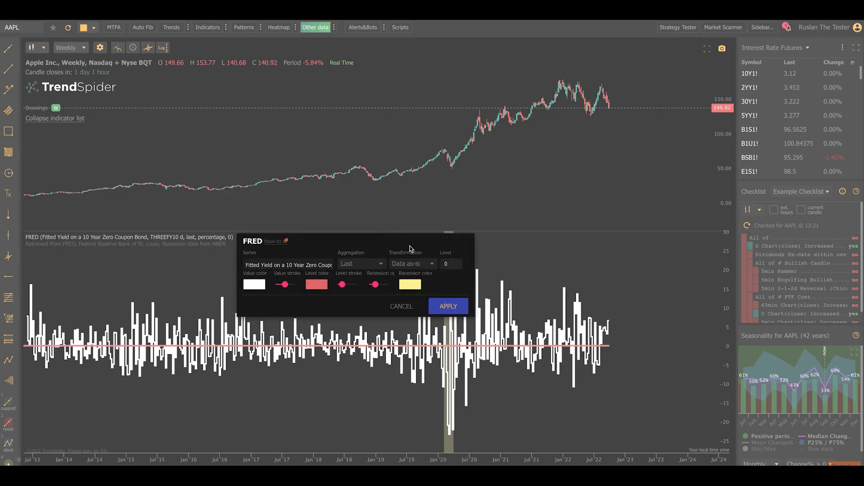
Set the FRED indicator's level line to 6 and apply it
left_click(451, 263)
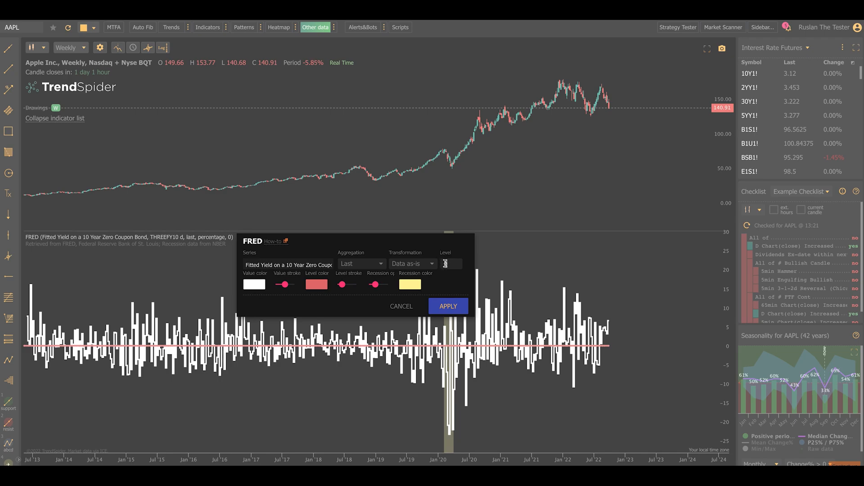
type("6")
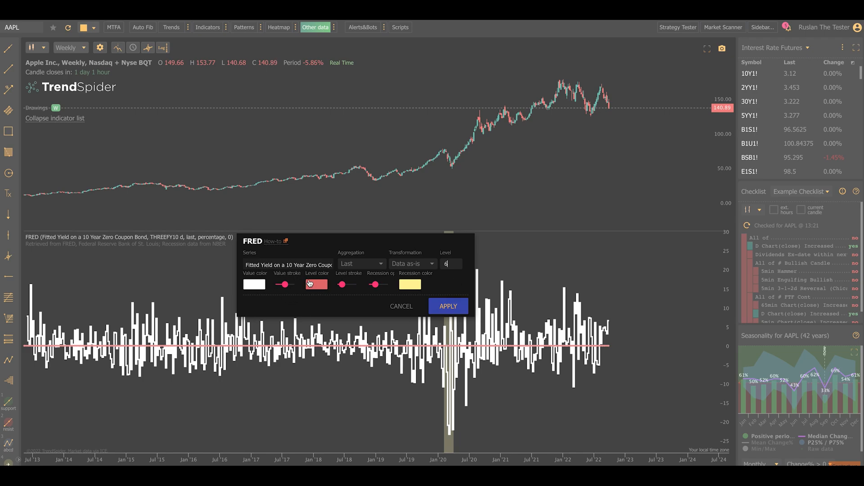
mouse_move(411, 286)
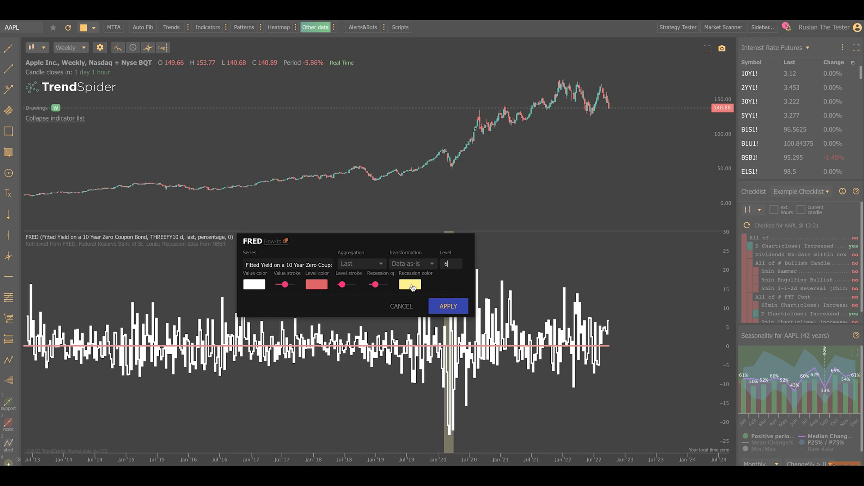
mouse_move(272, 241)
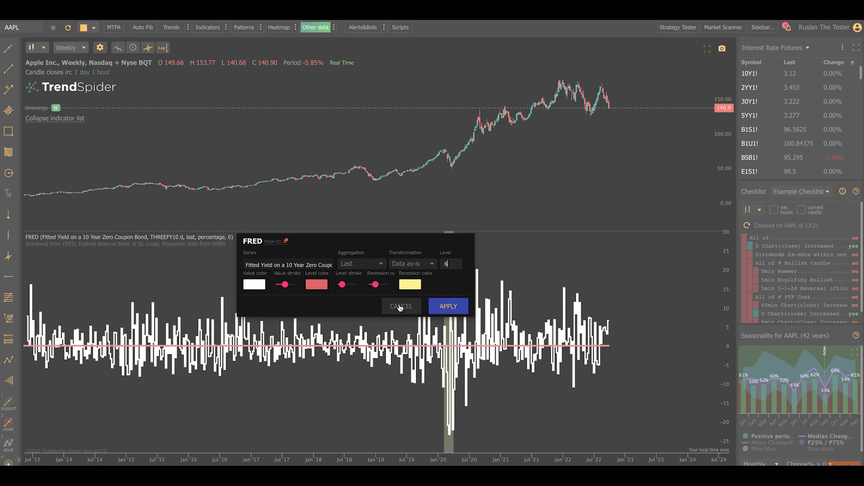
mouse_move(447, 306)
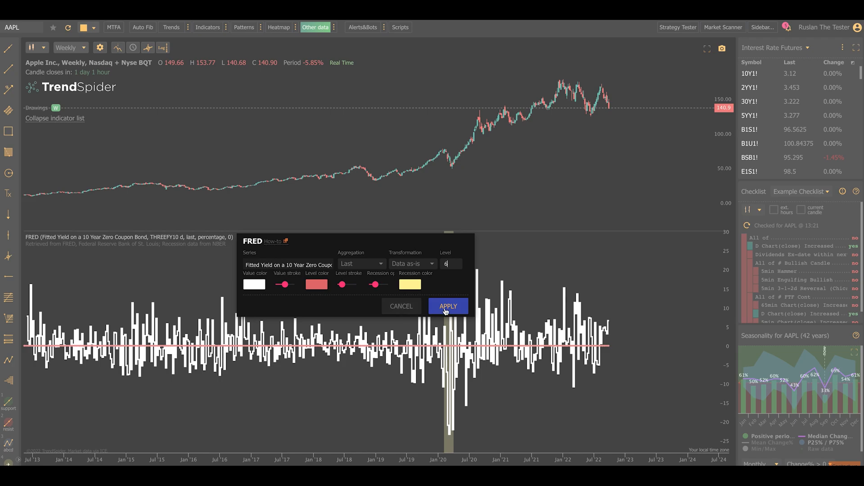
left_click(447, 306)
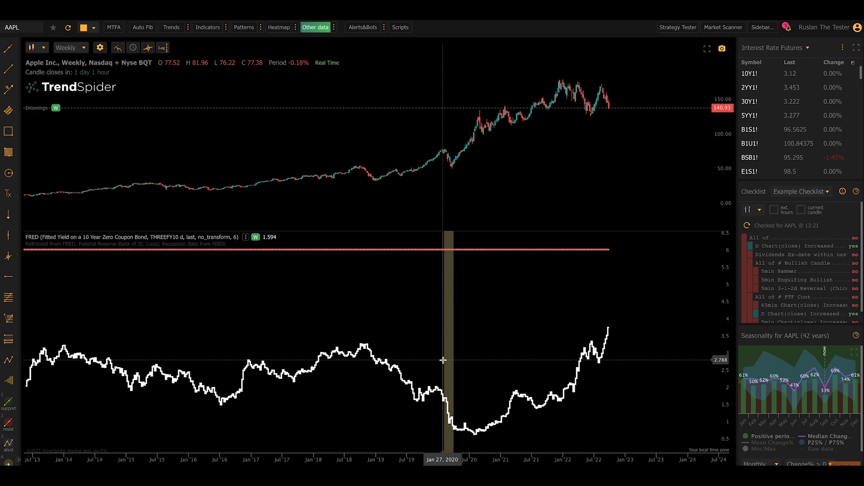
mouse_move(530, 238)
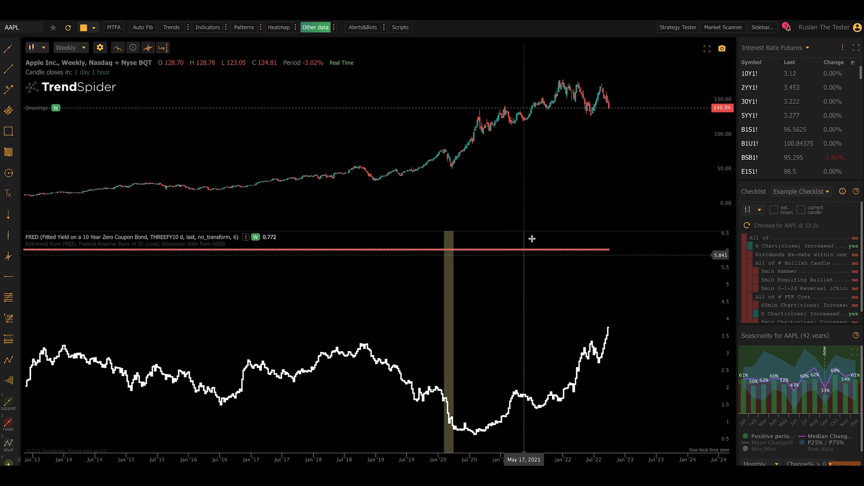